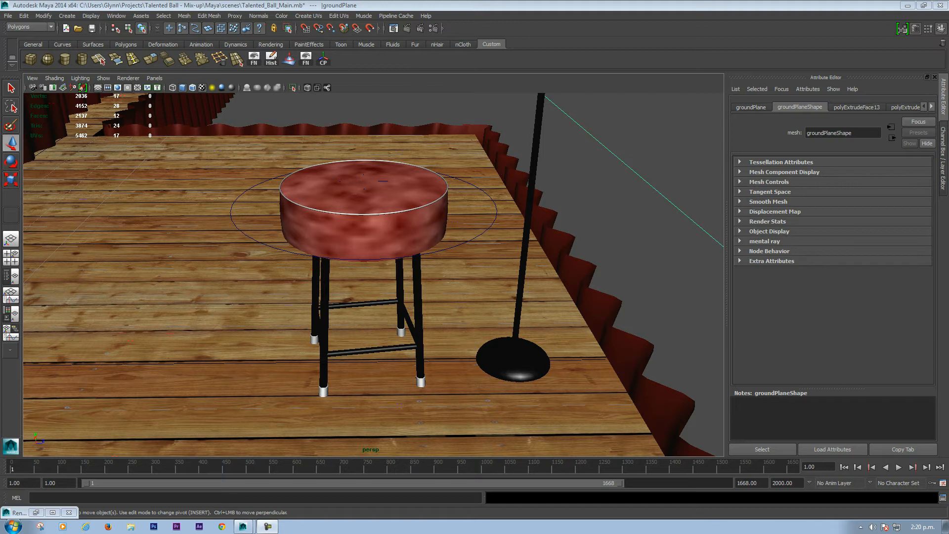
{"action": "mouse_move", "coordinate": [568, 340]}
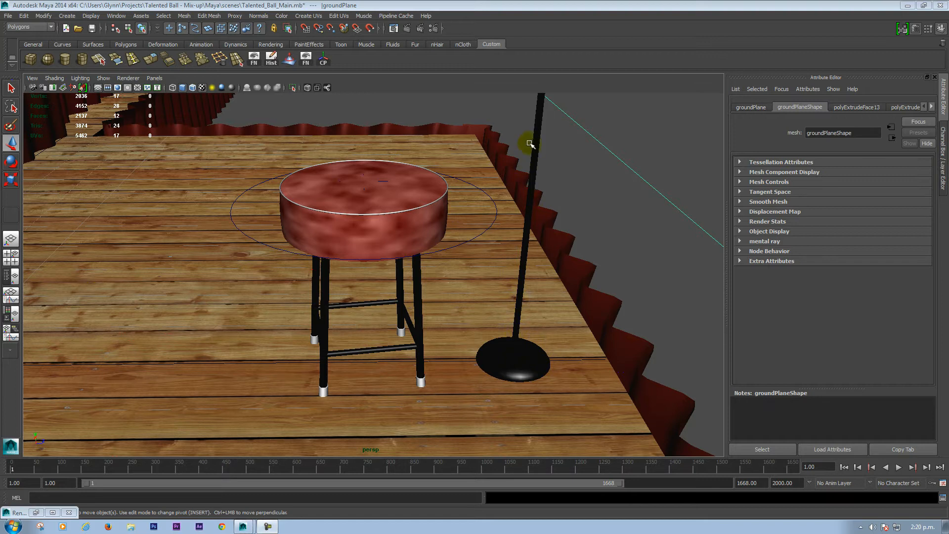
{"action": "mouse_move", "coordinate": [442, 319]}
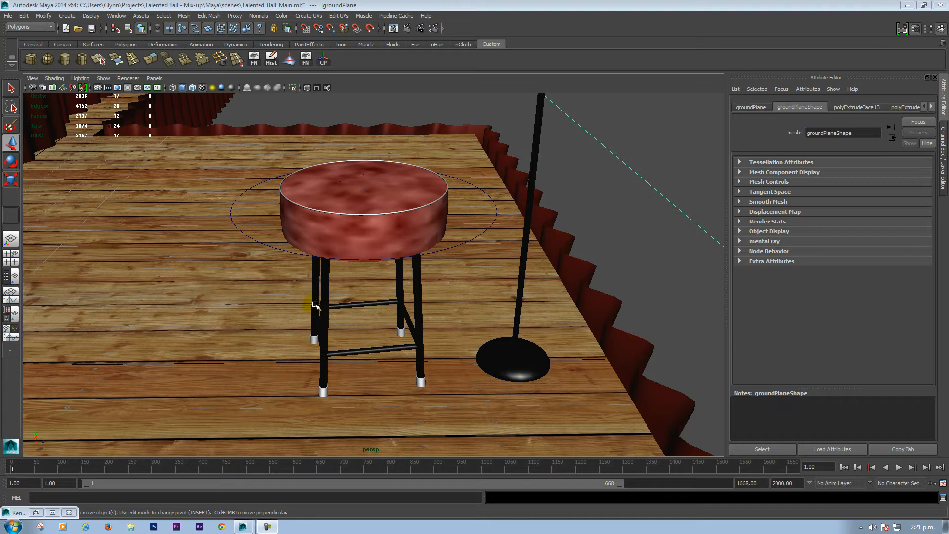
Select the mic stand's base and review its M_micStand Blinn material with reflectivity 1500.
{"action": "left_click", "coordinate": [512, 361]}
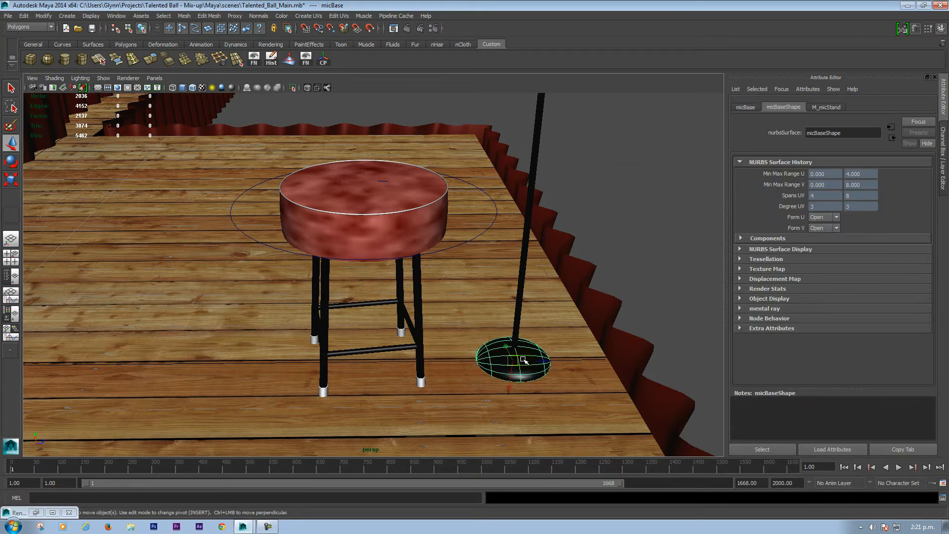
{"action": "left_click", "coordinate": [825, 107]}
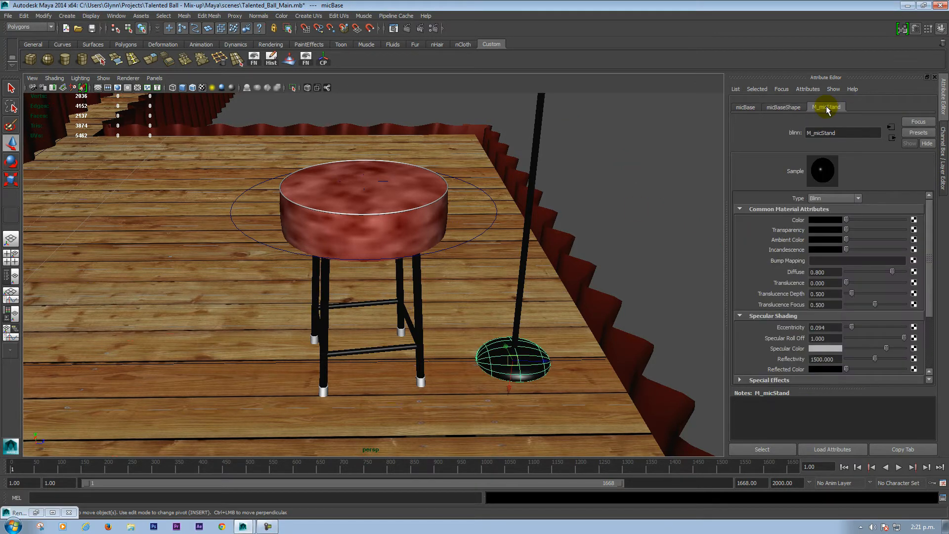
{"action": "mouse_move", "coordinate": [762, 143]}
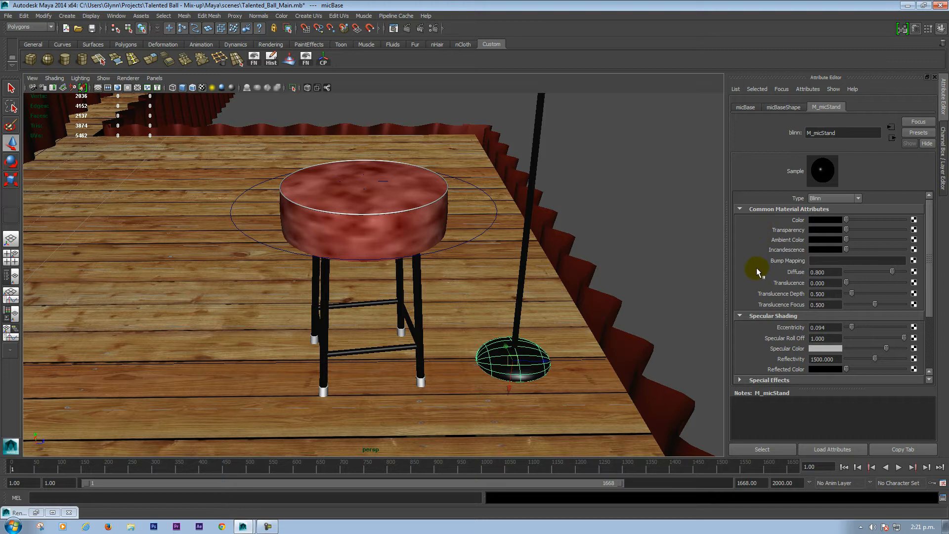
{"action": "mouse_move", "coordinate": [747, 283]}
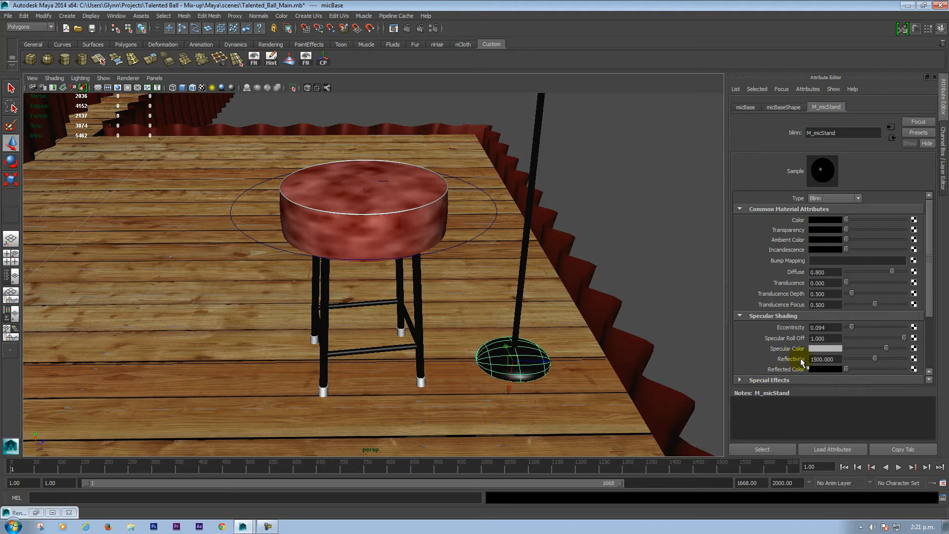
{"action": "left_click", "coordinate": [826, 359]}
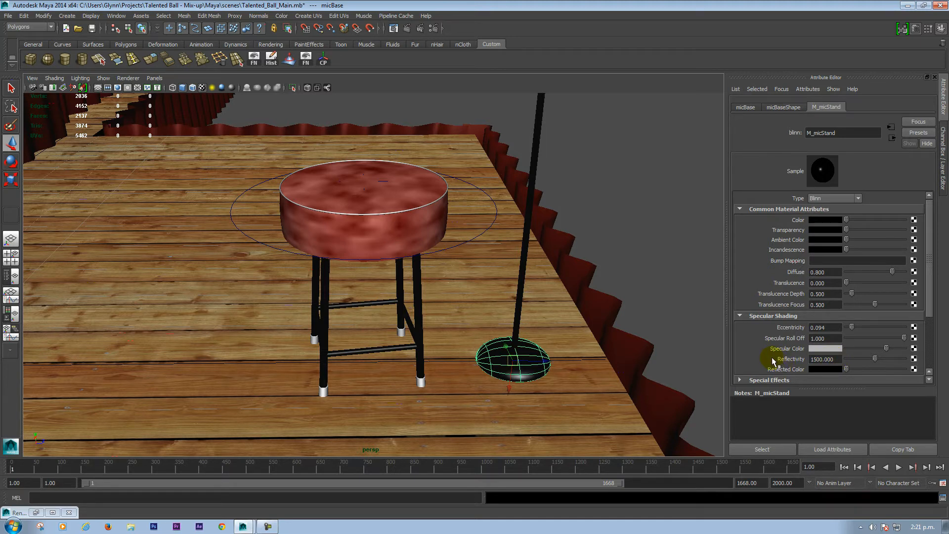
{"action": "mouse_move", "coordinate": [518, 360]}
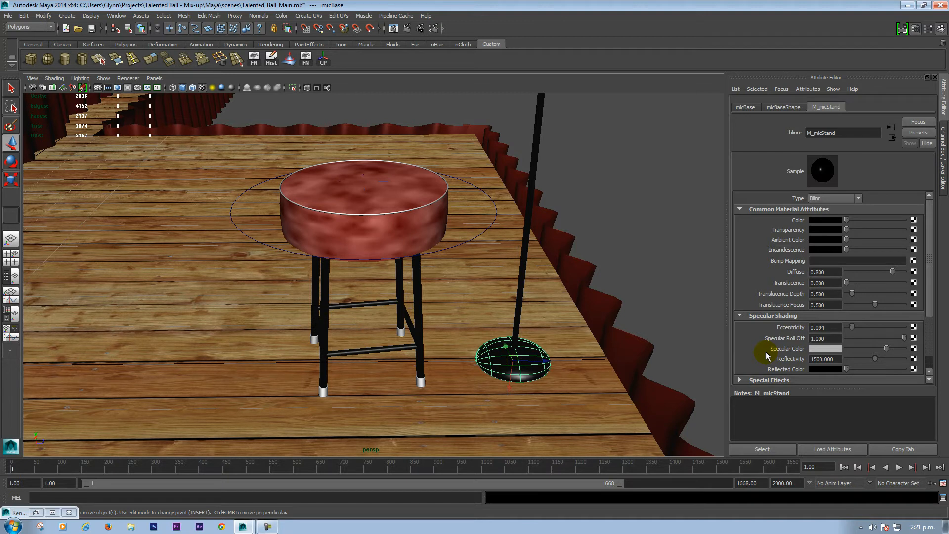
{"action": "mouse_move", "coordinate": [795, 331]}
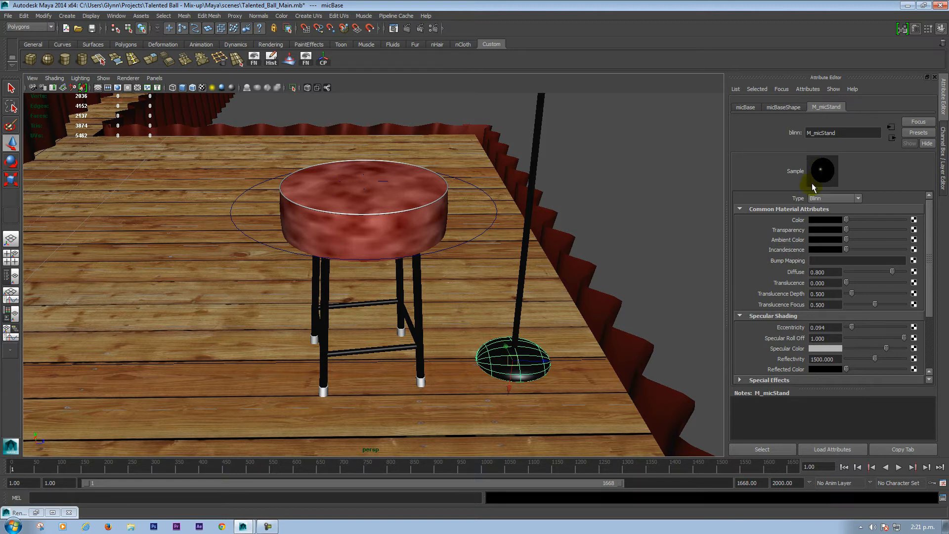
{"action": "mouse_move", "coordinate": [755, 273]}
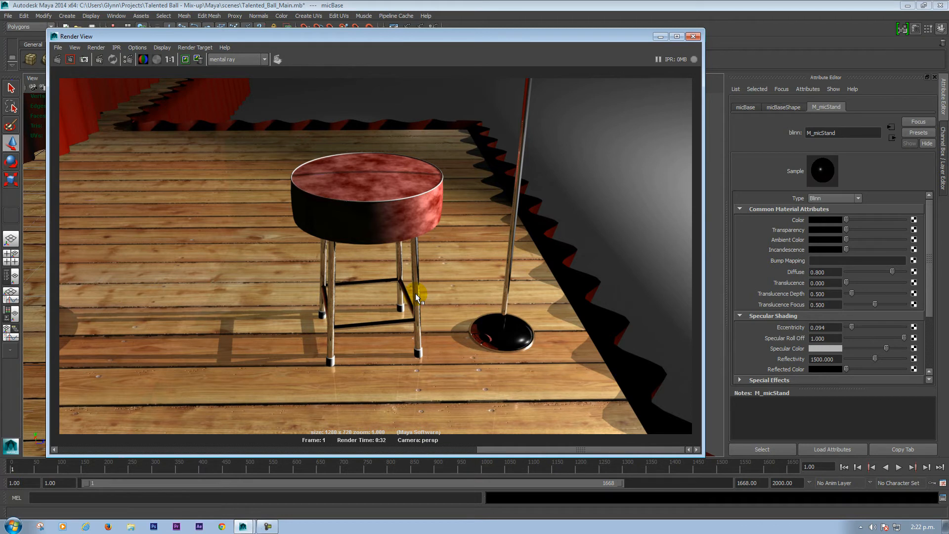
{"action": "mouse_move", "coordinate": [423, 341]}
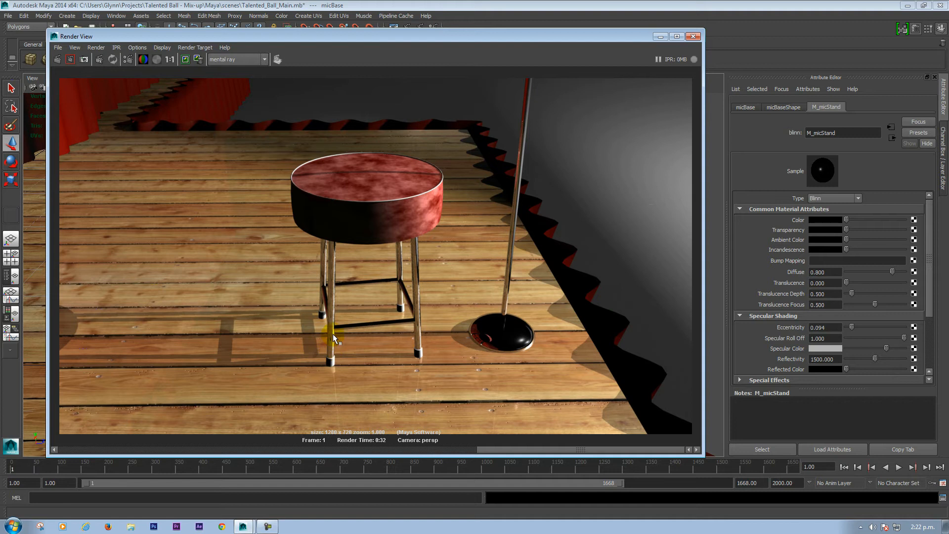
{"action": "mouse_move", "coordinate": [445, 331]}
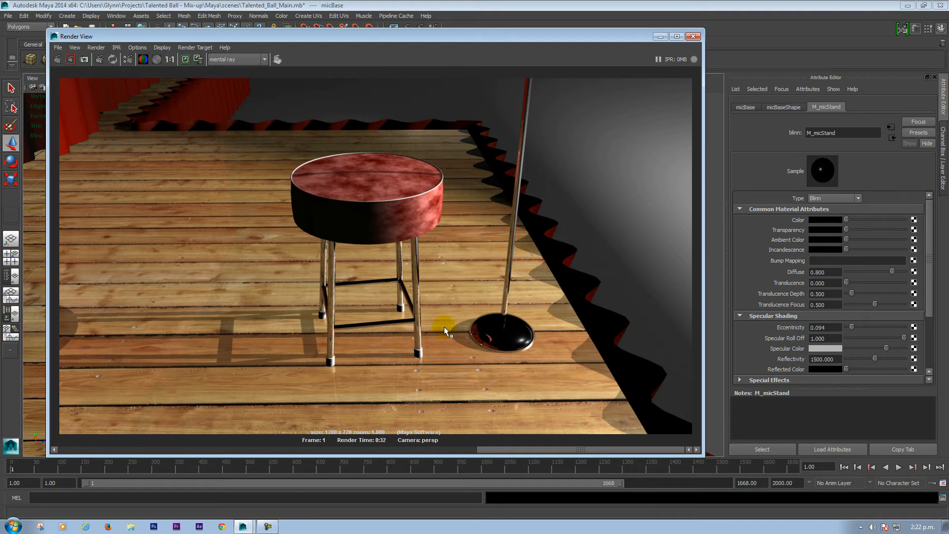
{"action": "mouse_move", "coordinate": [502, 315]}
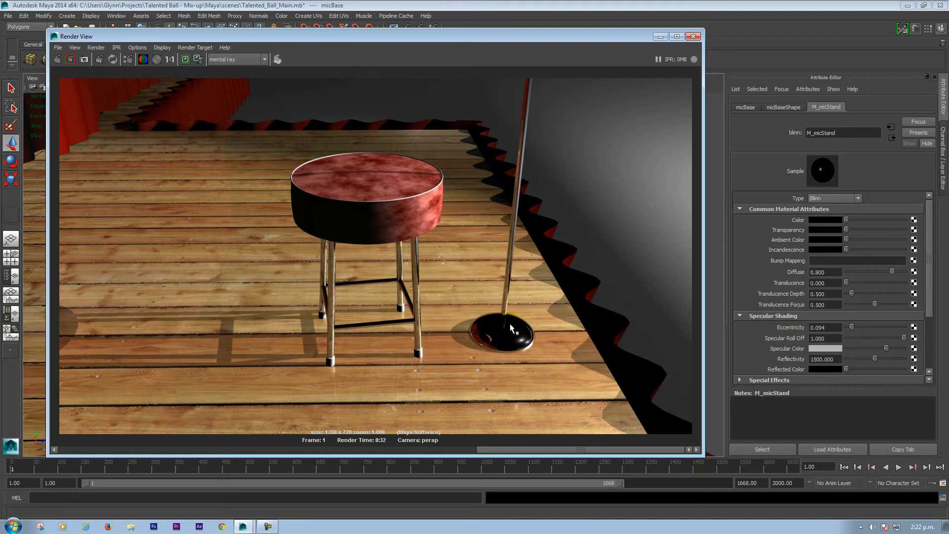
{"action": "mouse_move", "coordinate": [492, 340]}
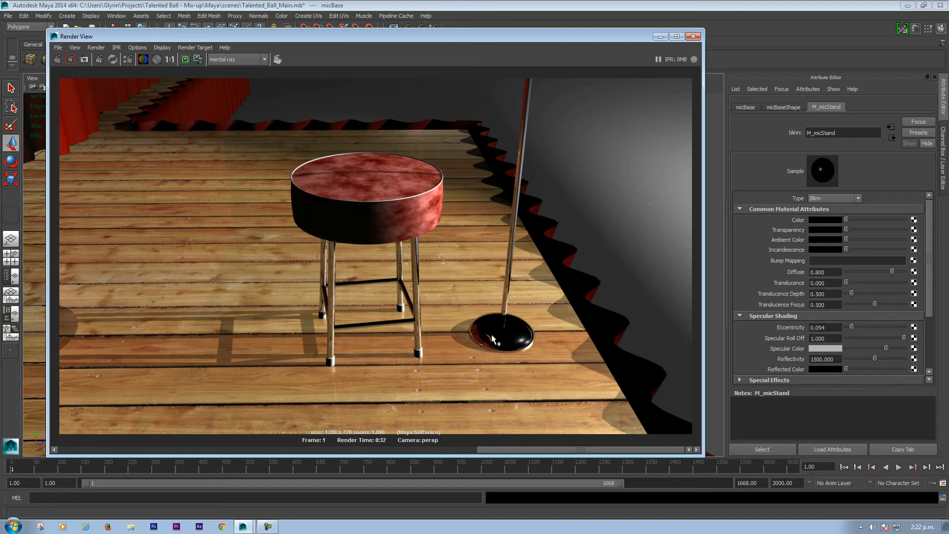
{"action": "mouse_move", "coordinate": [491, 342]}
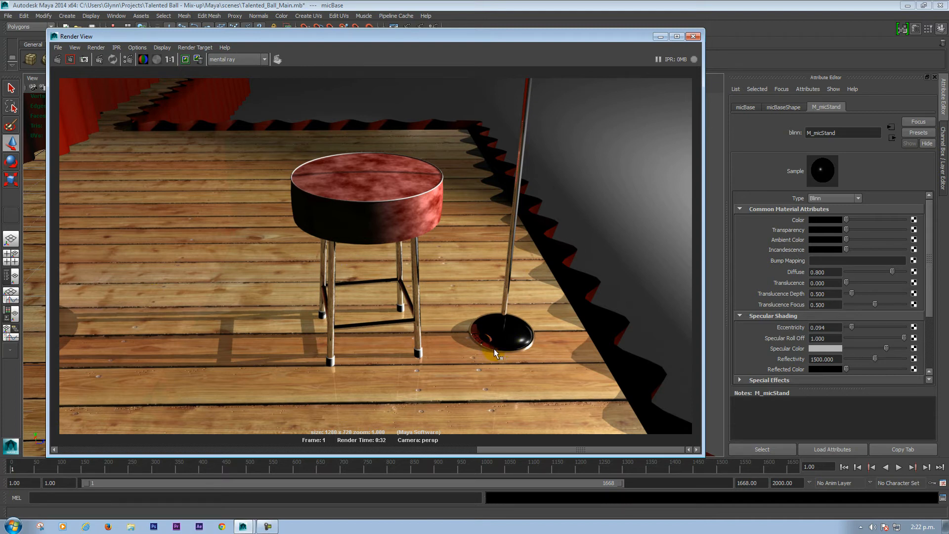
{"action": "mouse_move", "coordinate": [478, 332]}
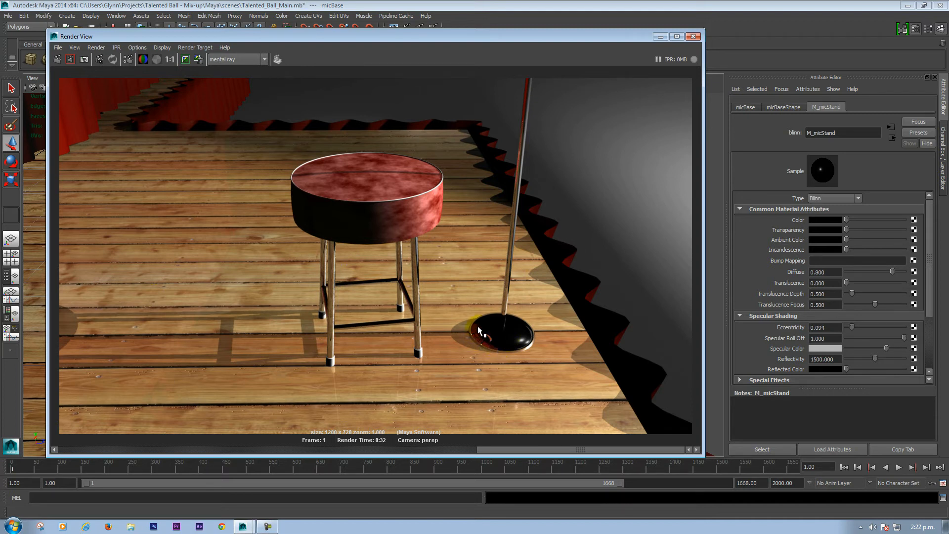
{"action": "mouse_move", "coordinate": [80, 114]}
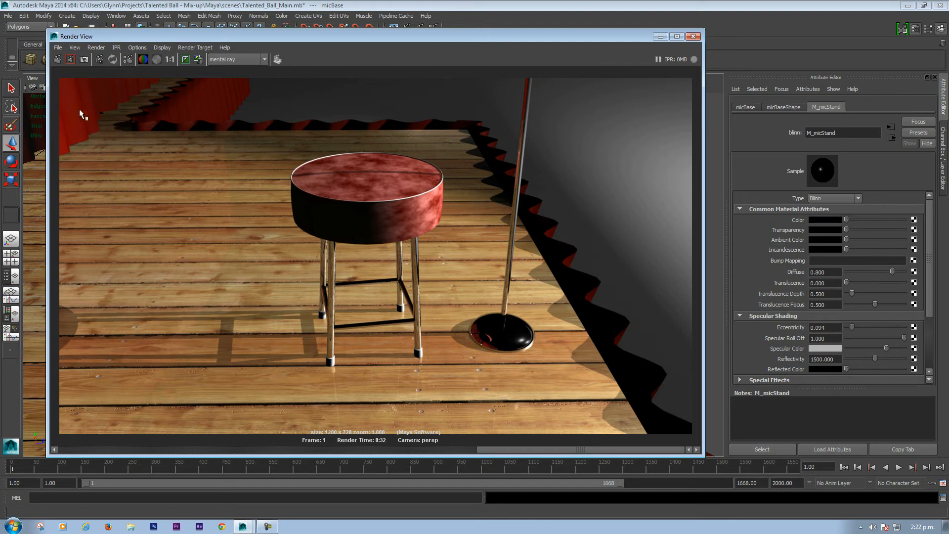
{"action": "mouse_move", "coordinate": [124, 210]}
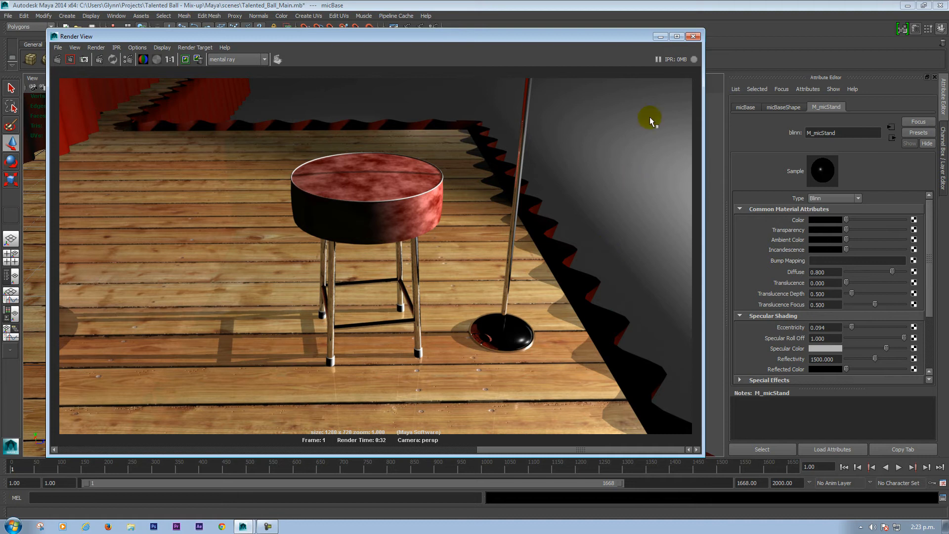
{"action": "mouse_move", "coordinate": [656, 110]}
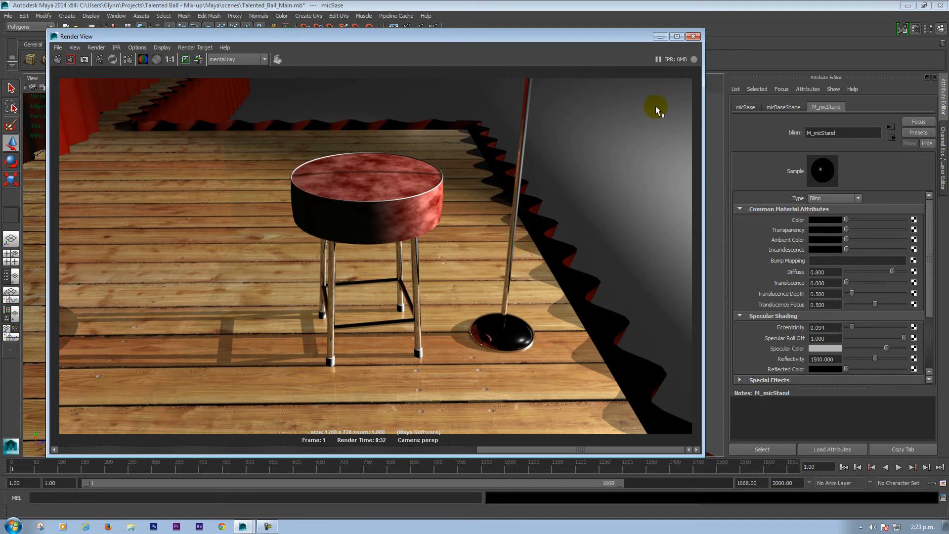
{"action": "mouse_move", "coordinate": [573, 133]}
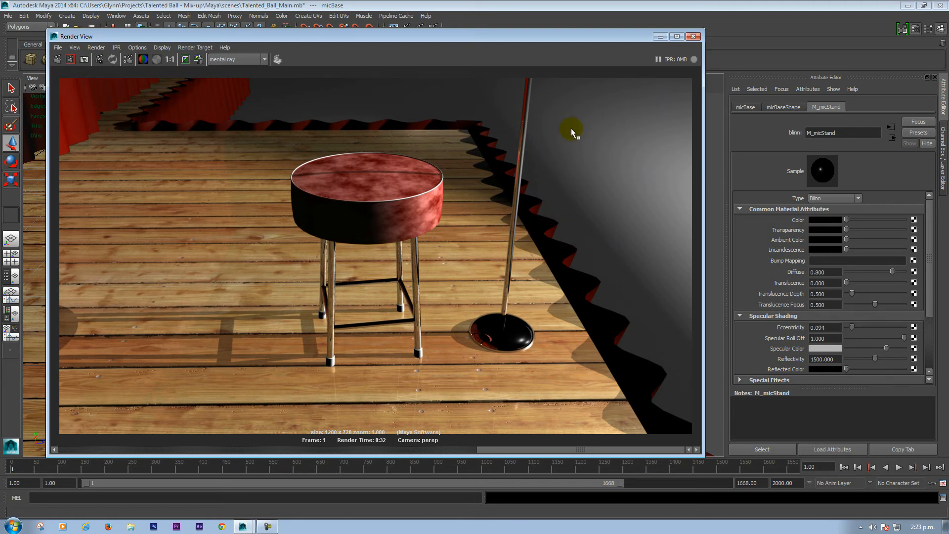
{"action": "mouse_move", "coordinate": [559, 178]}
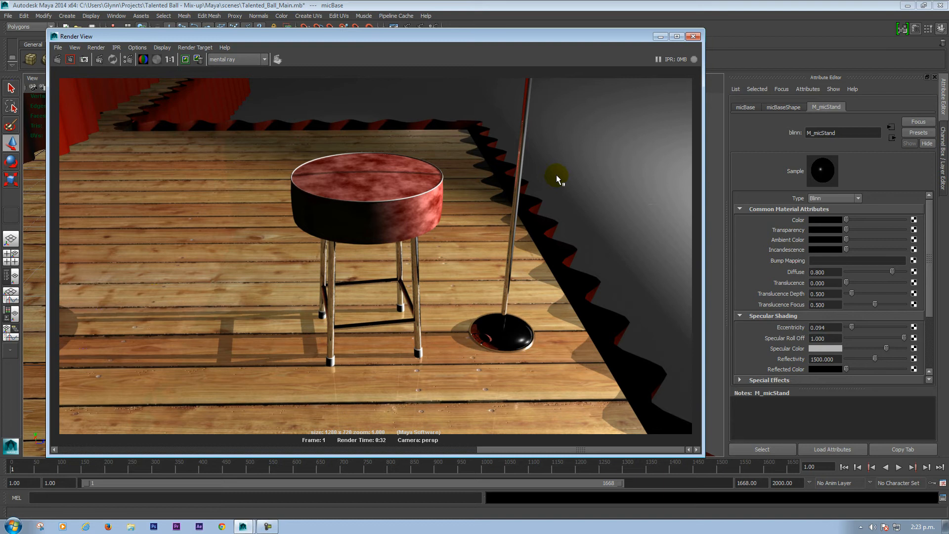
{"action": "mouse_move", "coordinate": [548, 217]}
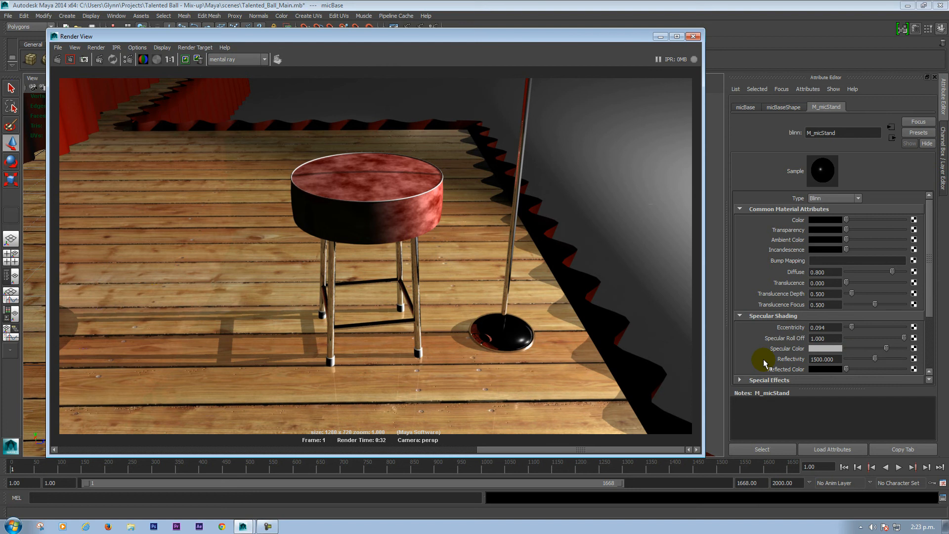
{"action": "mouse_move", "coordinate": [760, 355]}
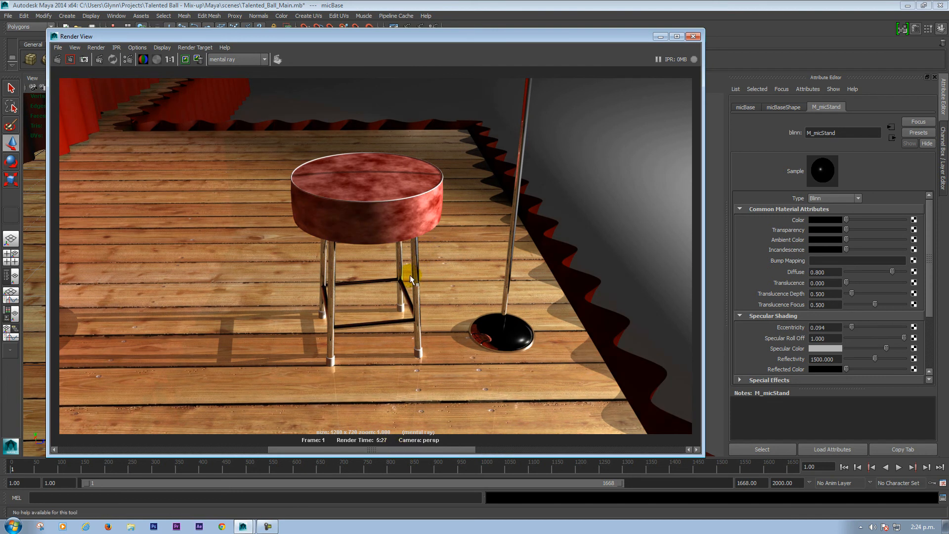
{"action": "mouse_move", "coordinate": [416, 323]}
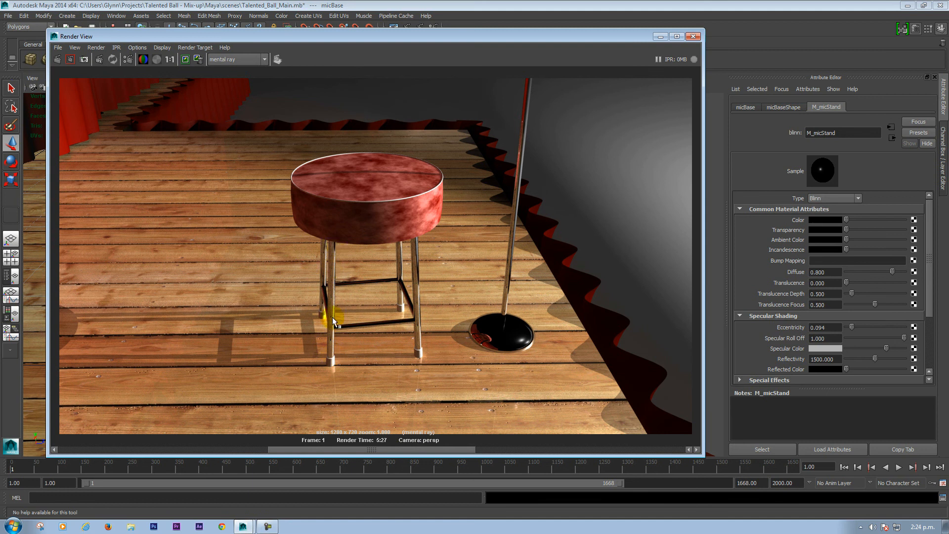
{"action": "mouse_move", "coordinate": [211, 348]}
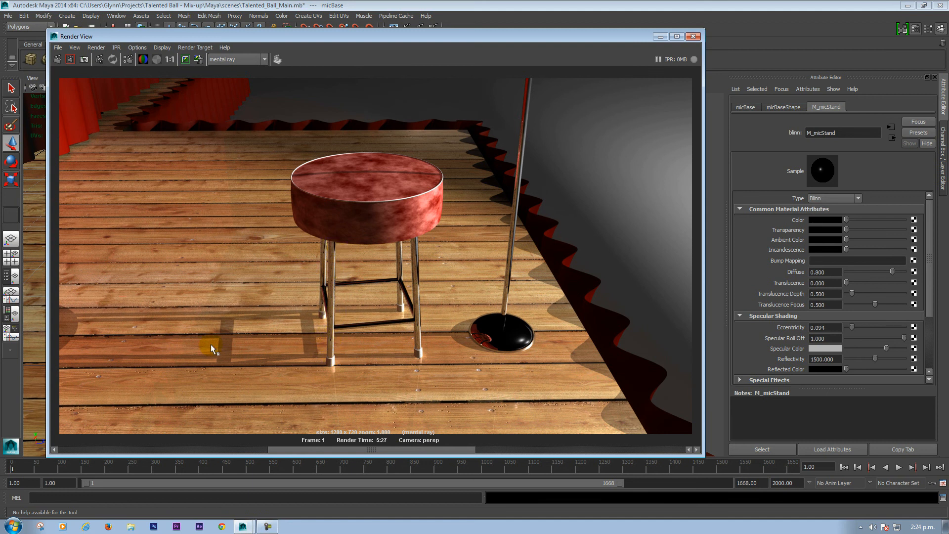